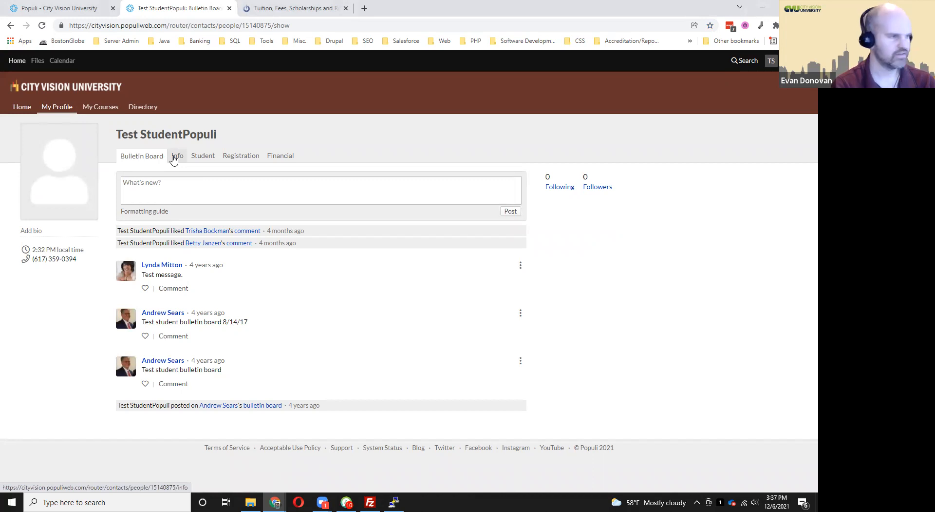
Open the student's Info tab to view the phone, emails and home address.
{"action": "left_click", "coordinate": [177, 156]}
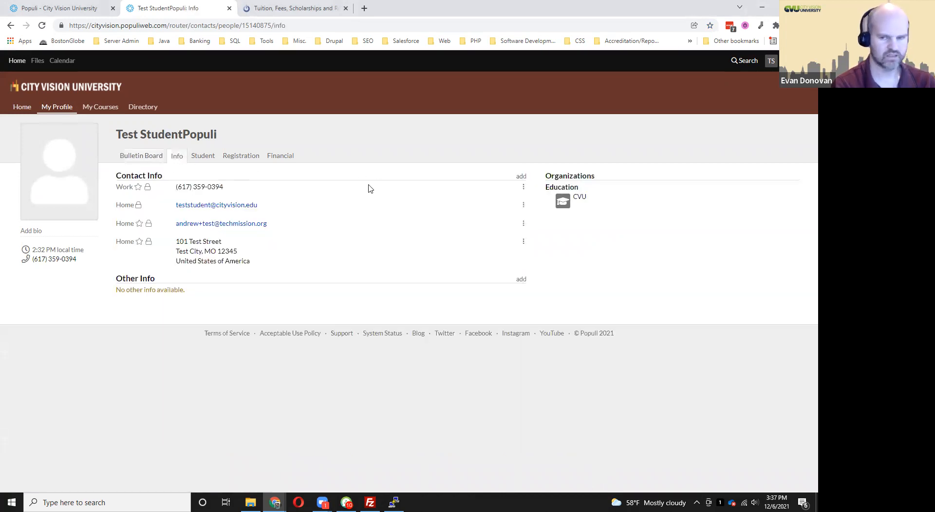
{"action": "mouse_move", "coordinate": [361, 191]}
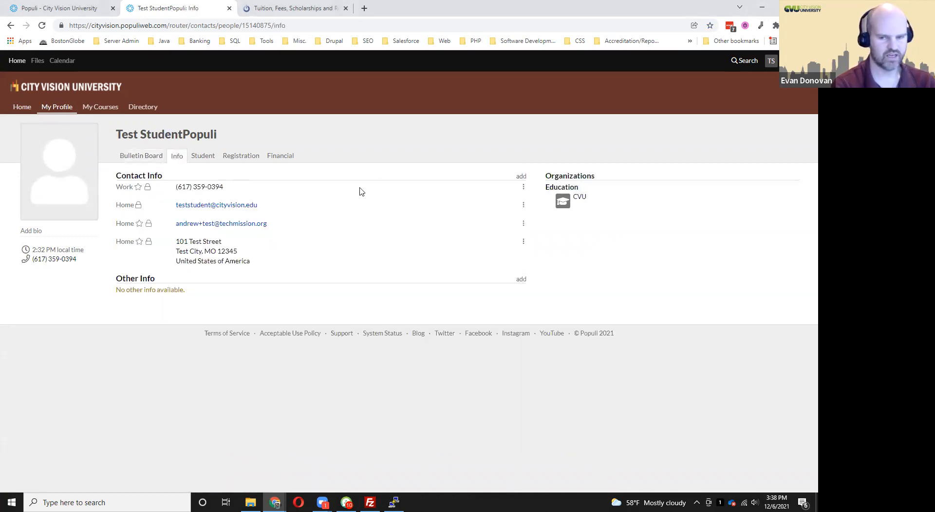
{"action": "mouse_move", "coordinate": [356, 195]}
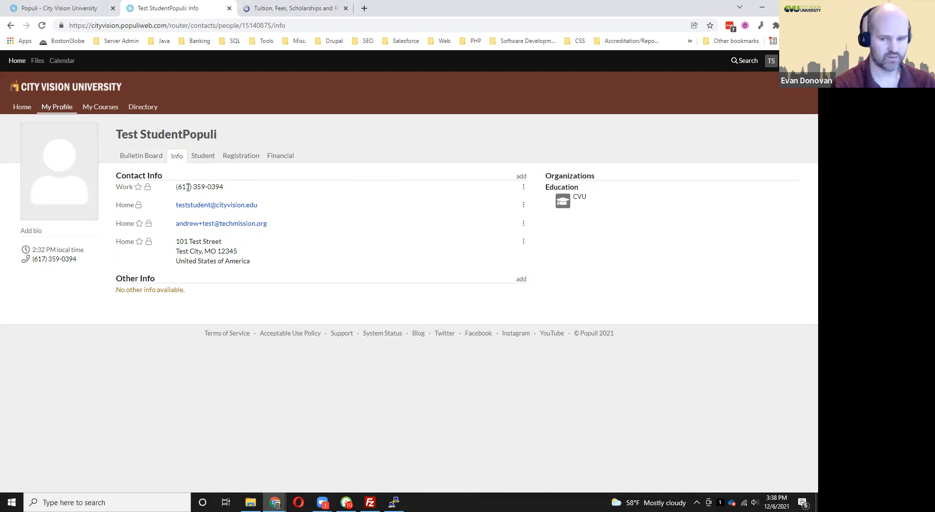
{"action": "mouse_move", "coordinate": [270, 208]}
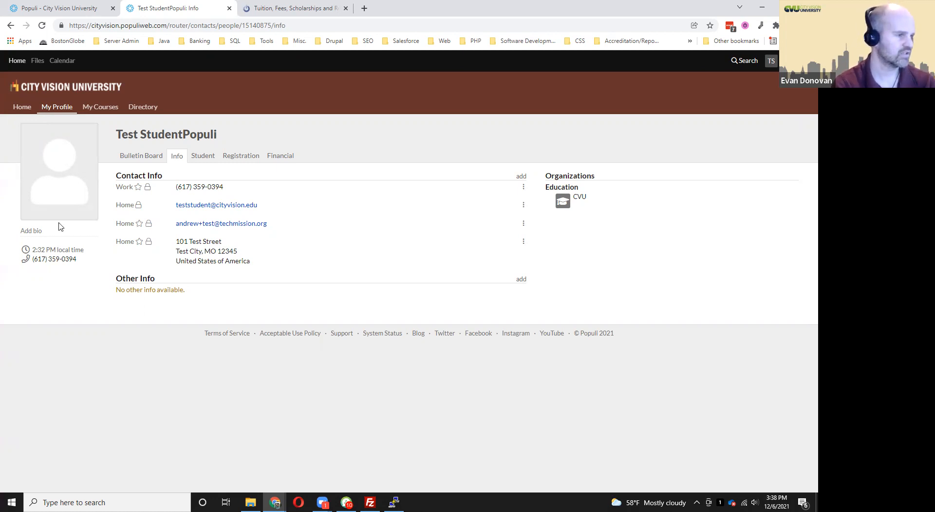
{"action": "mouse_move", "coordinate": [140, 223]}
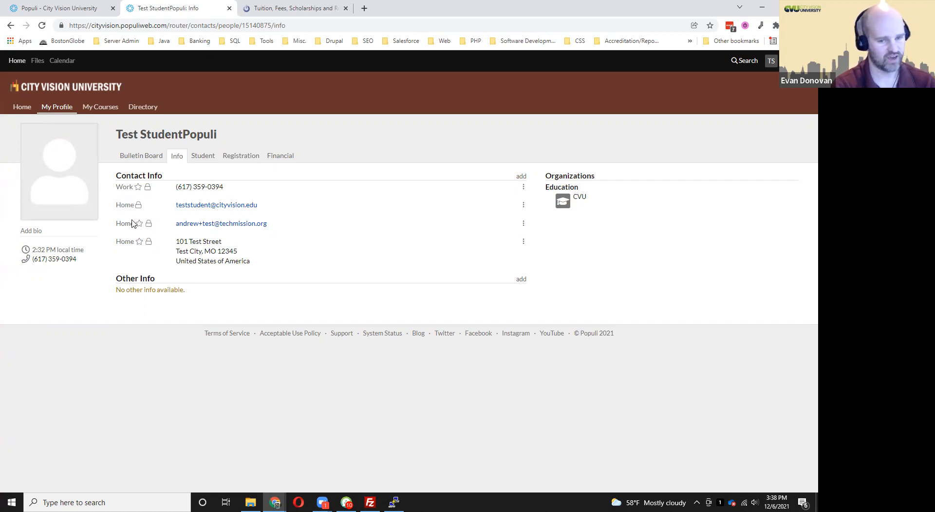
{"action": "mouse_move", "coordinate": [116, 223]}
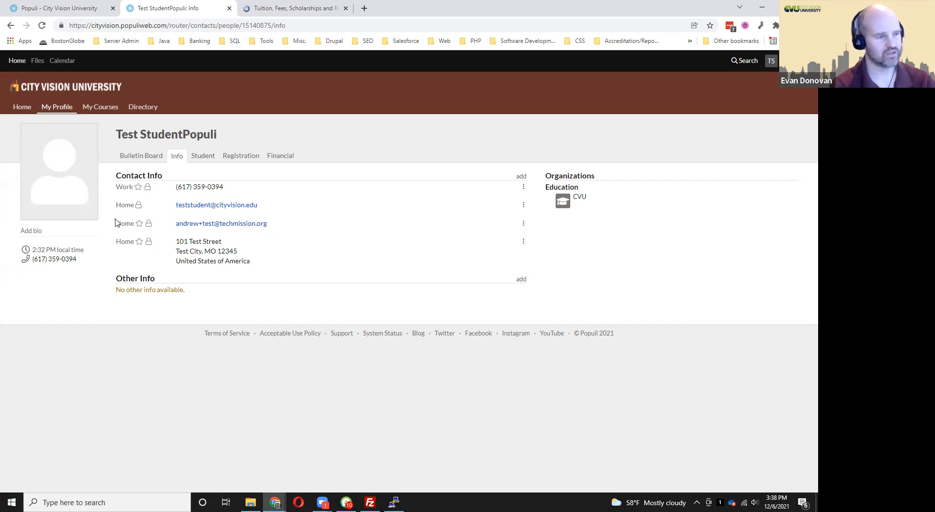
{"action": "mouse_move", "coordinate": [128, 228]}
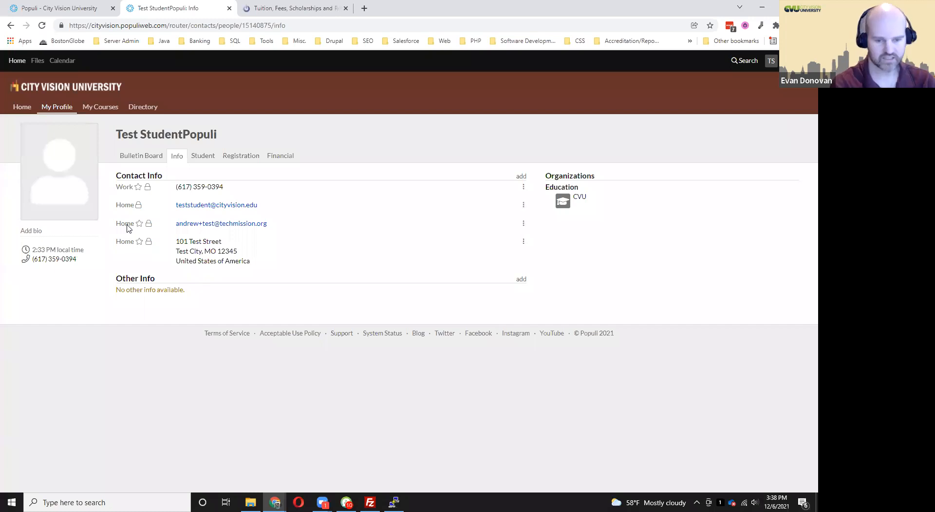
{"action": "mouse_move", "coordinate": [524, 191]}
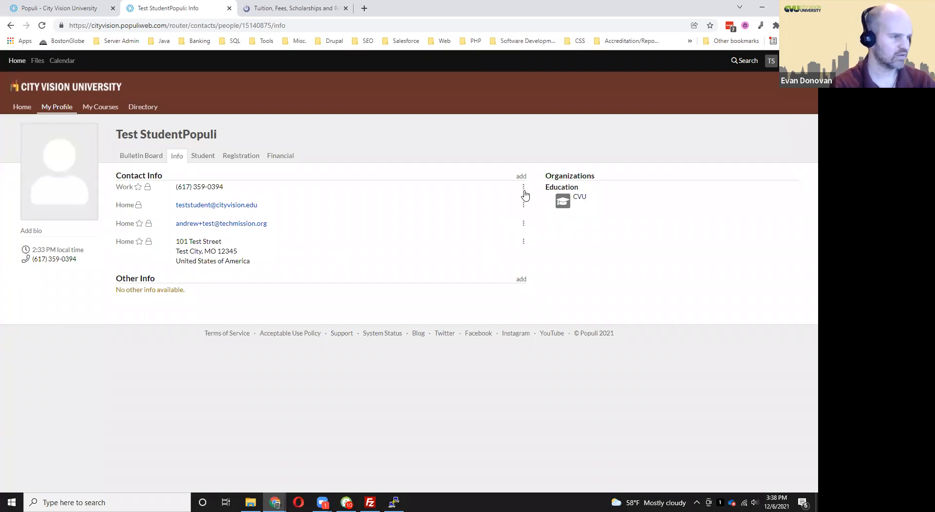
{"action": "left_click", "coordinate": [524, 186]}
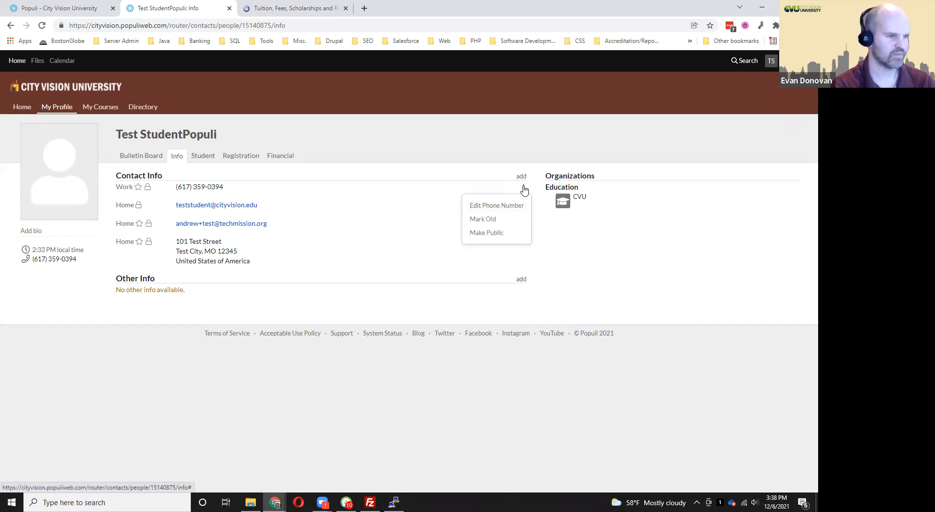
{"action": "mouse_move", "coordinate": [406, 209]}
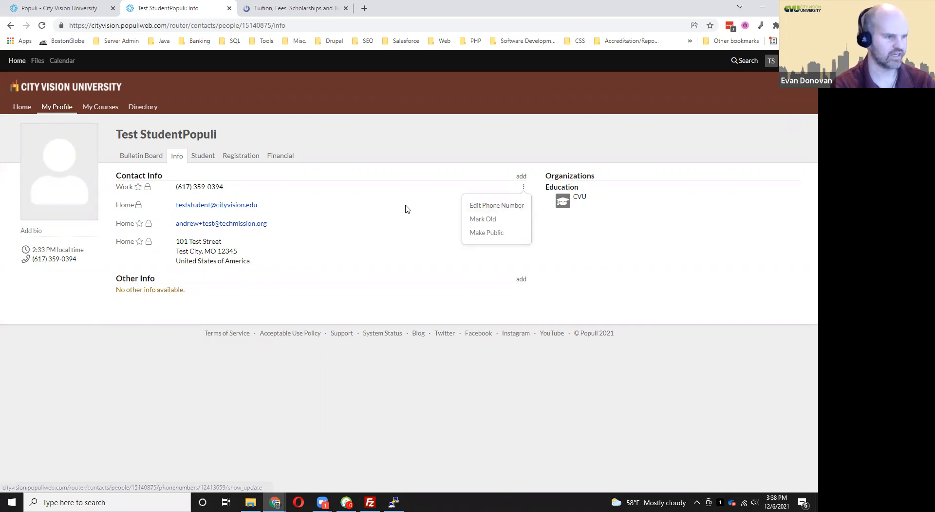
{"action": "left_click", "coordinate": [523, 209]}
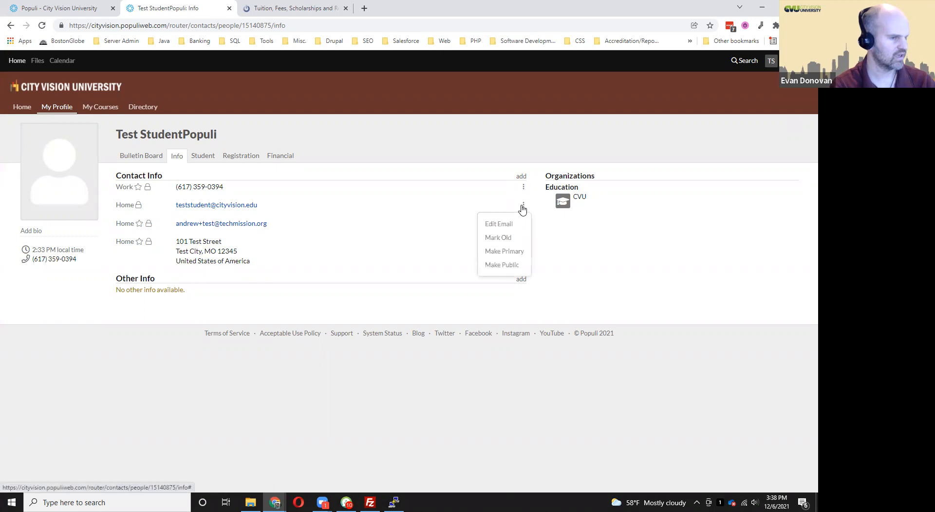
{"action": "mouse_move", "coordinate": [505, 251]}
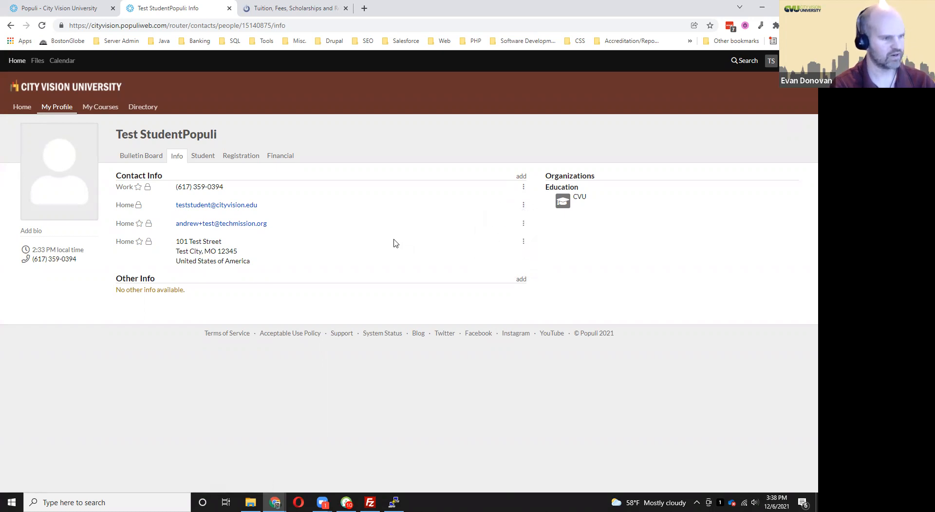
{"action": "left_click", "coordinate": [523, 240]}
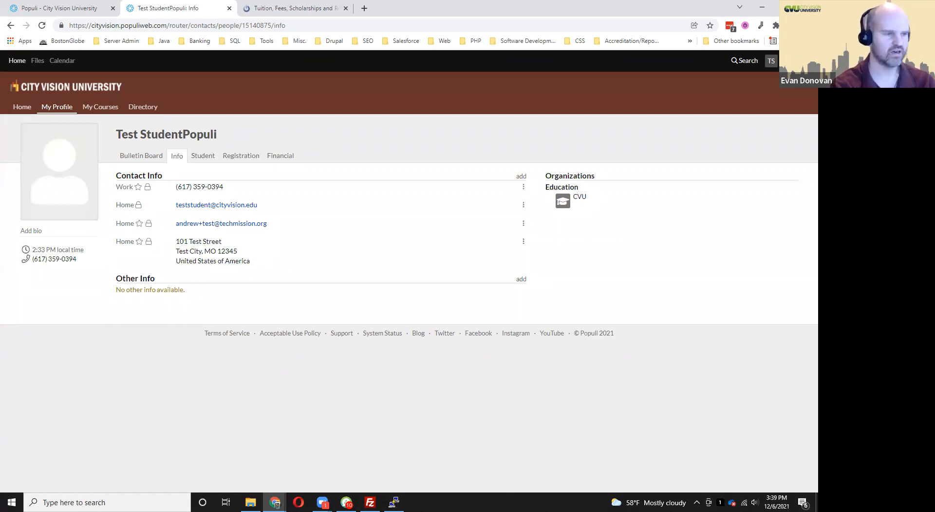
{"action": "mouse_move", "coordinate": [762, 335]}
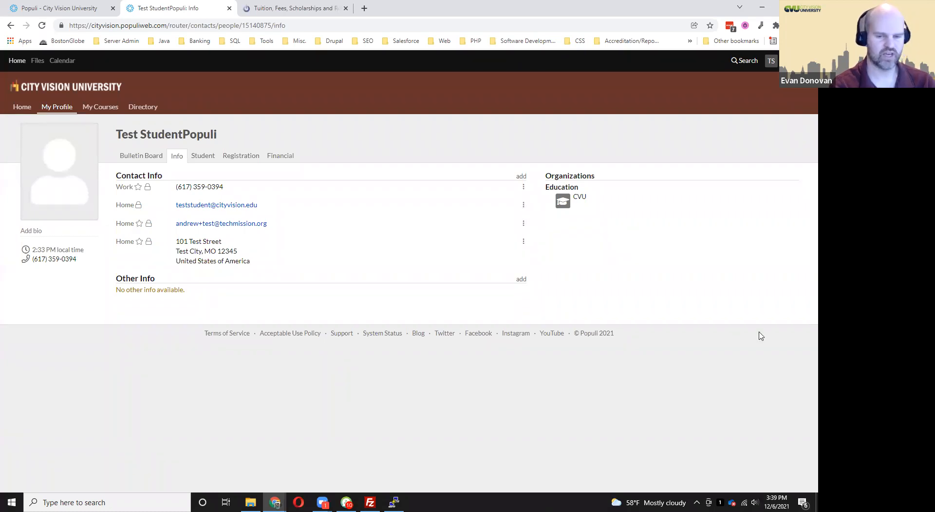
{"action": "mouse_move", "coordinate": [491, 237]}
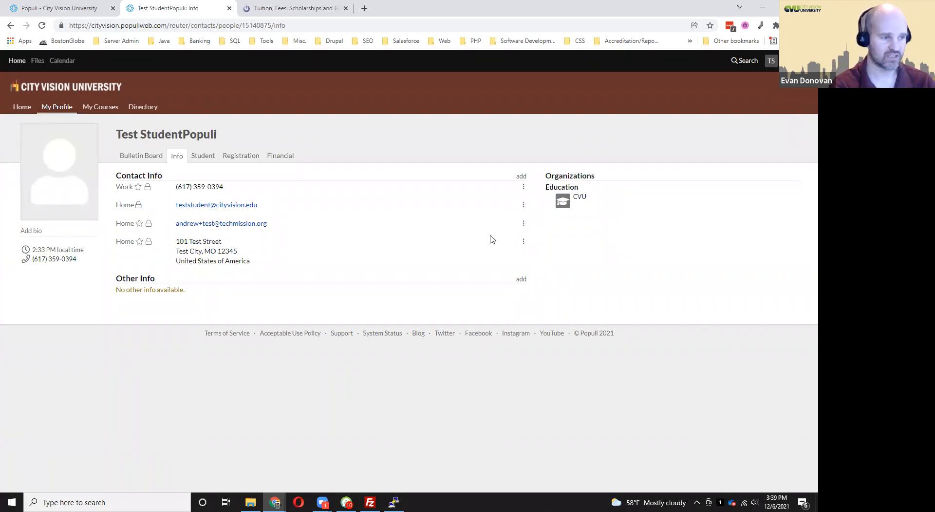
{"action": "mouse_move", "coordinate": [490, 215]}
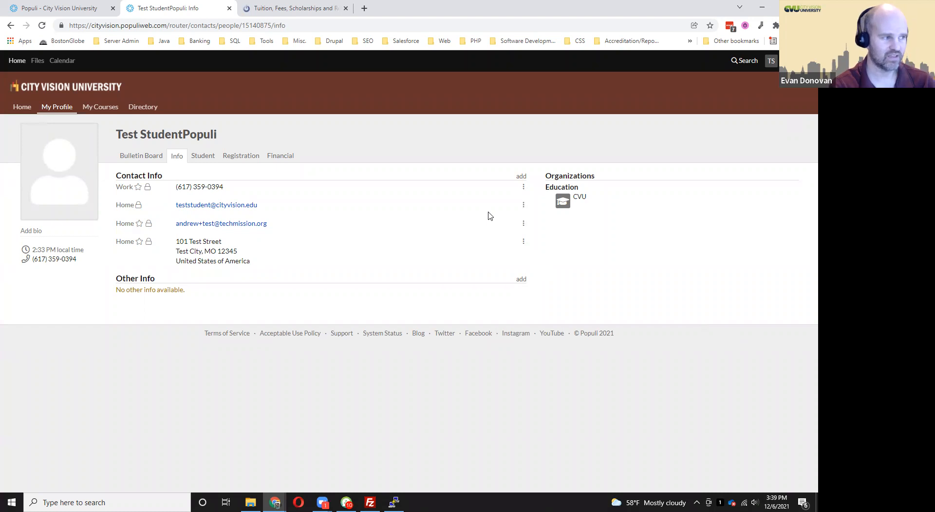
{"action": "mouse_move", "coordinate": [482, 216]}
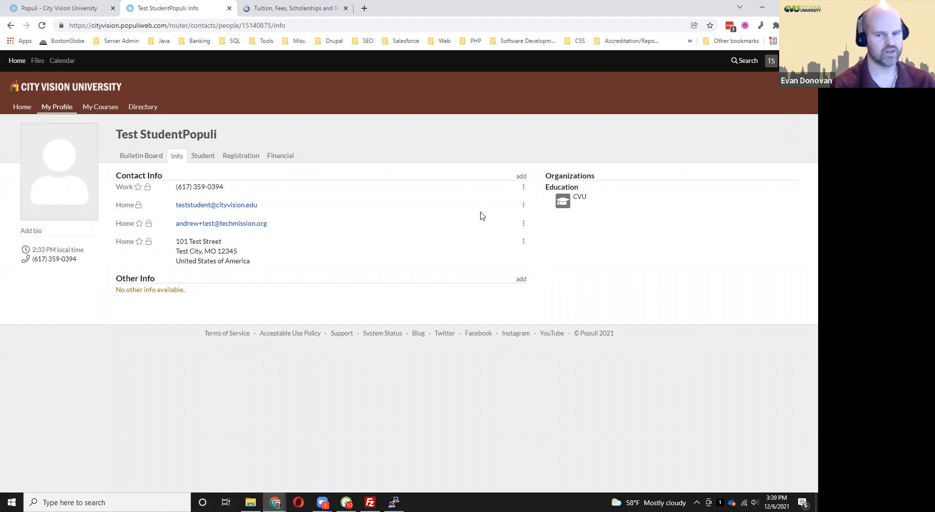
{"action": "mouse_move", "coordinate": [697, 78]}
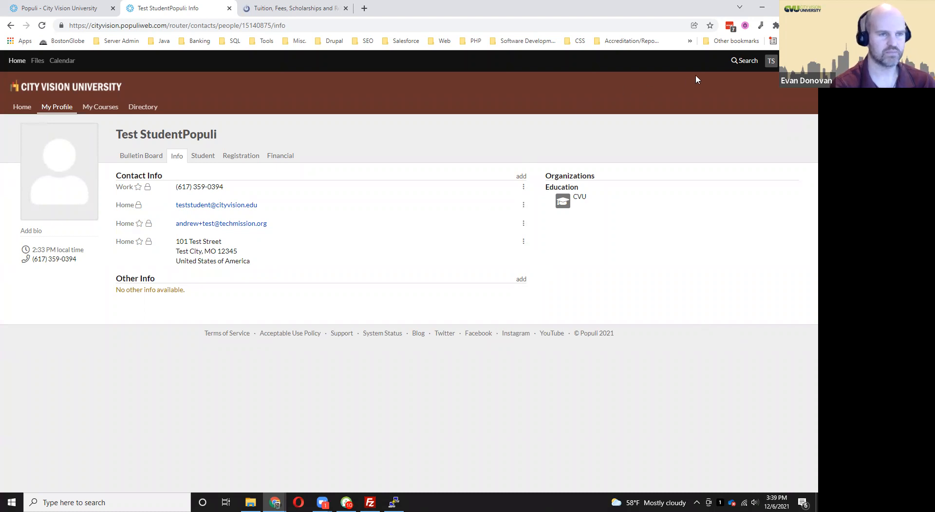
Choose Settings from the TS account menu to reach the General settings page.
{"action": "left_click", "coordinate": [771, 61]}
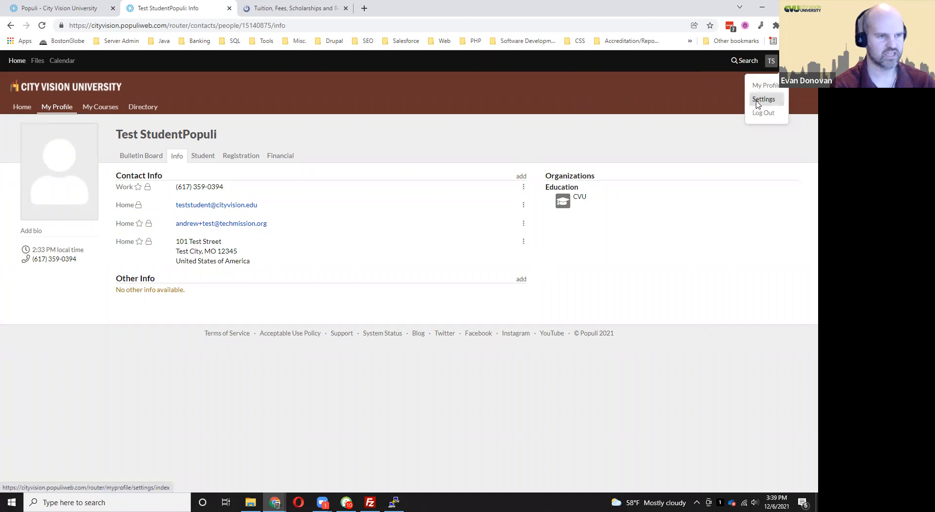
{"action": "left_click", "coordinate": [764, 99]}
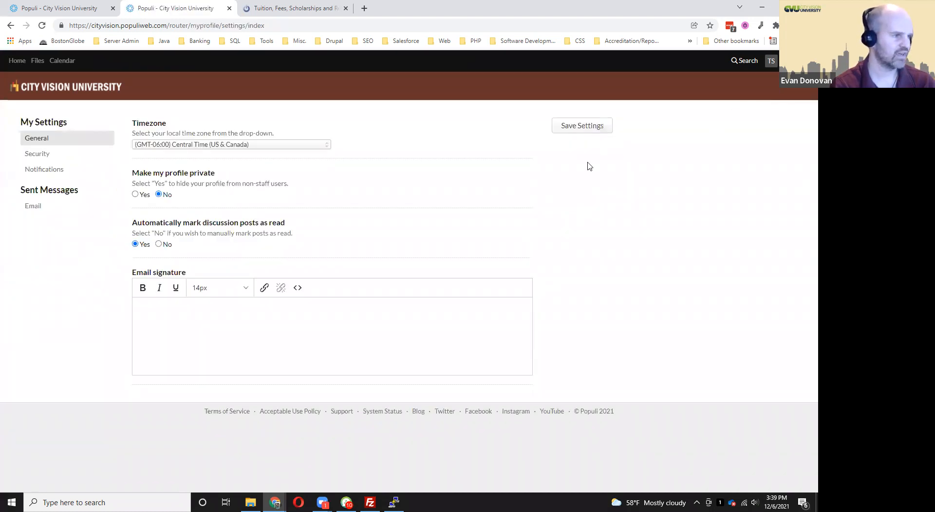
{"action": "mouse_move", "coordinate": [306, 150]}
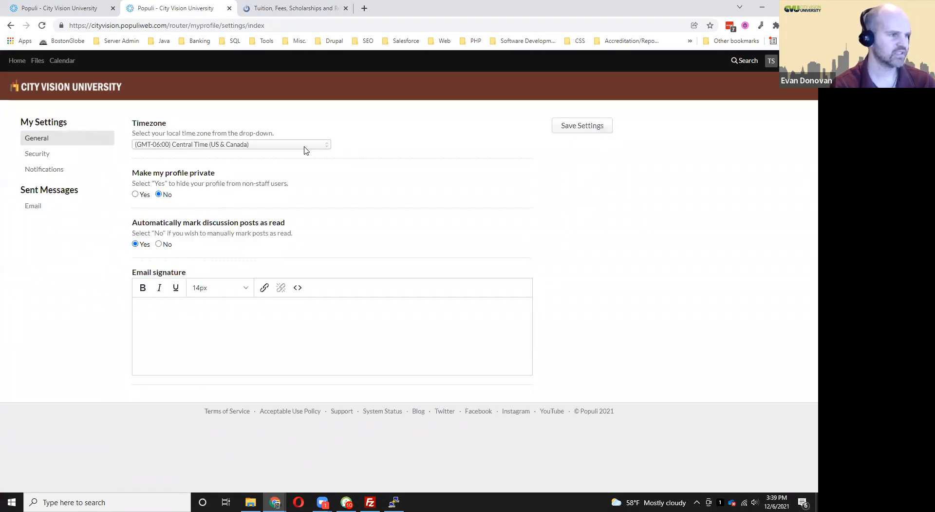
{"action": "mouse_move", "coordinate": [413, 154]}
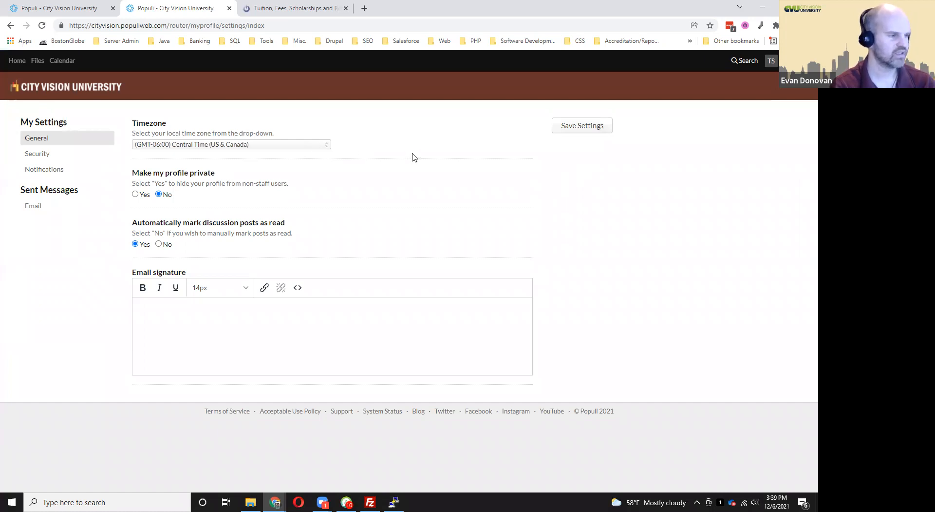
{"action": "mouse_move", "coordinate": [392, 160]}
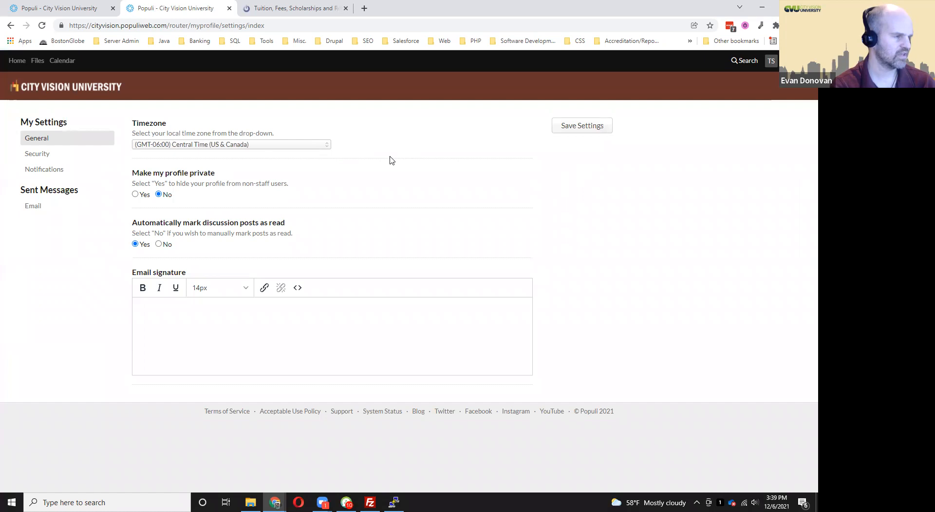
Select Security in the My Settings sidebar to show password fields and recognized devices.
{"action": "left_click", "coordinate": [37, 153]}
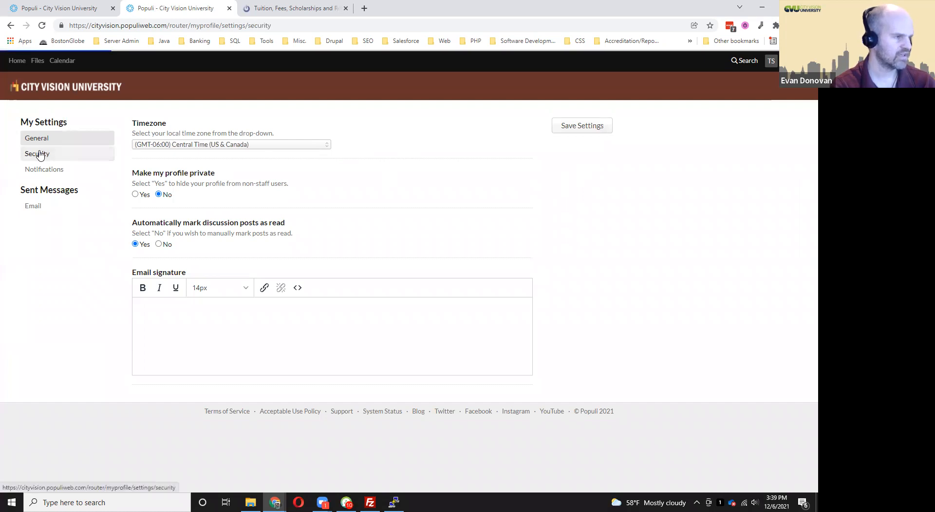
{"action": "left_click", "coordinate": [37, 154]}
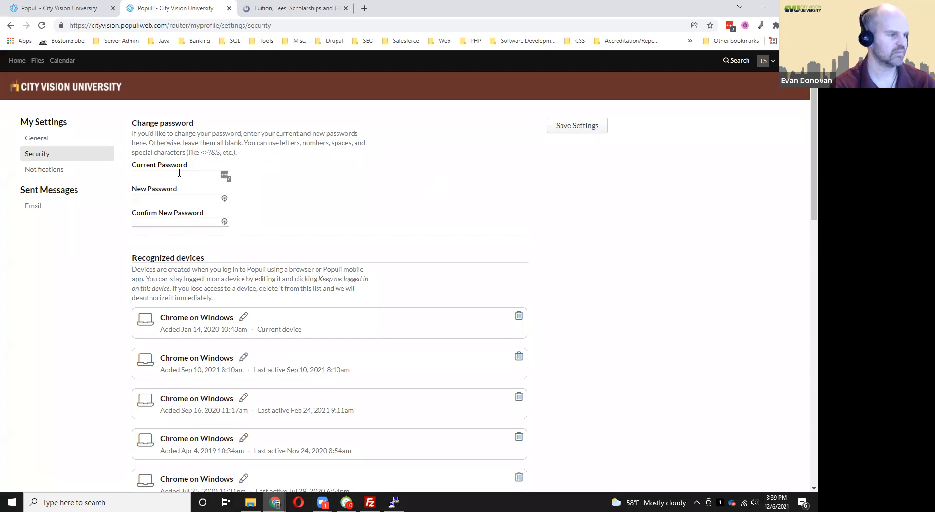
{"action": "left_click", "coordinate": [179, 174]}
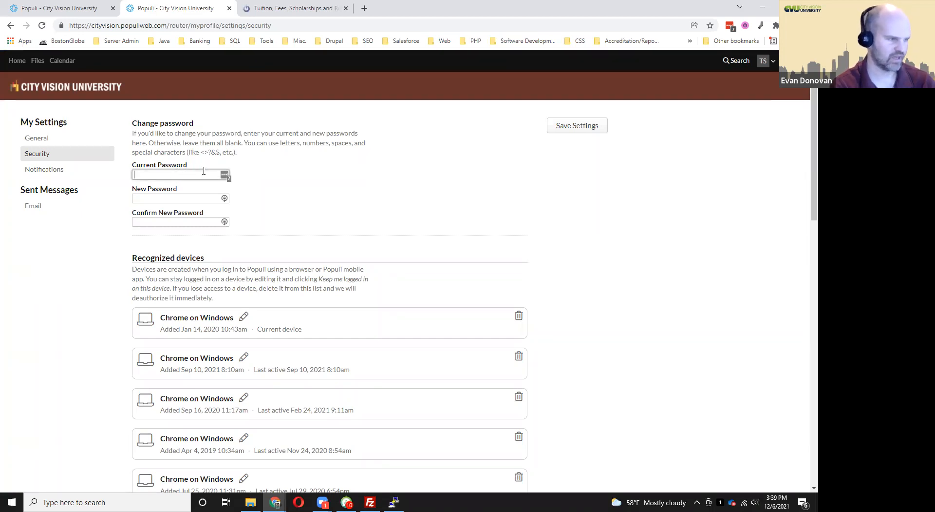
{"action": "mouse_move", "coordinate": [175, 198]}
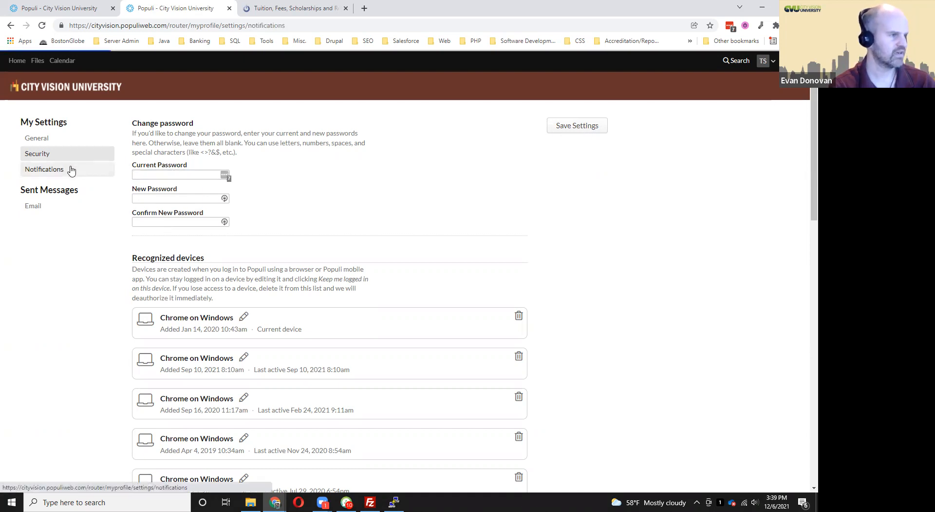
Show the Notifications settings and place the cursor in the 10-digit text-notification phone field.
{"action": "left_click", "coordinate": [44, 169]}
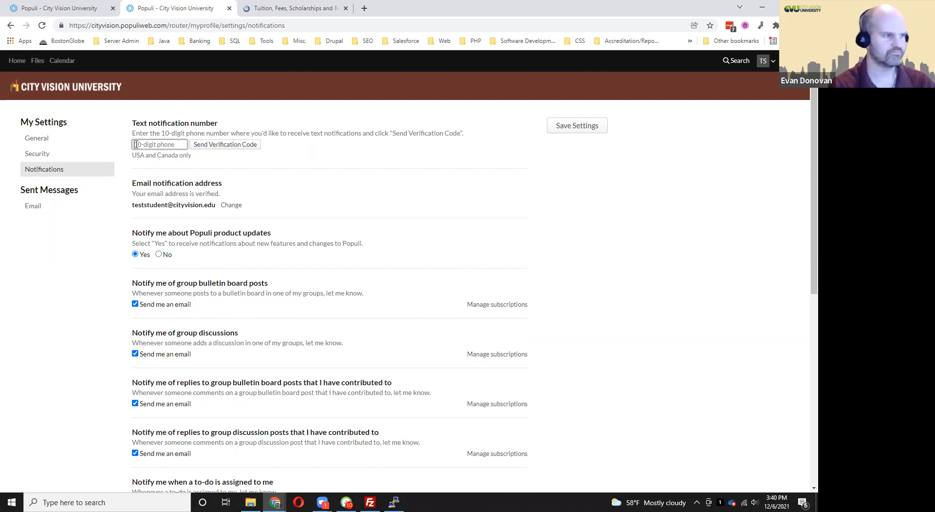
{"action": "mouse_move", "coordinate": [210, 148]}
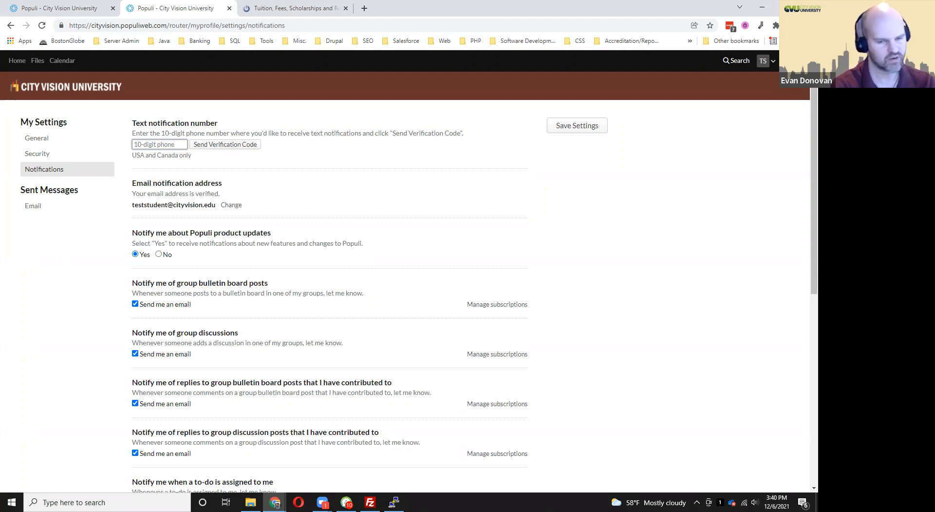
{"action": "left_click", "coordinate": [159, 144]}
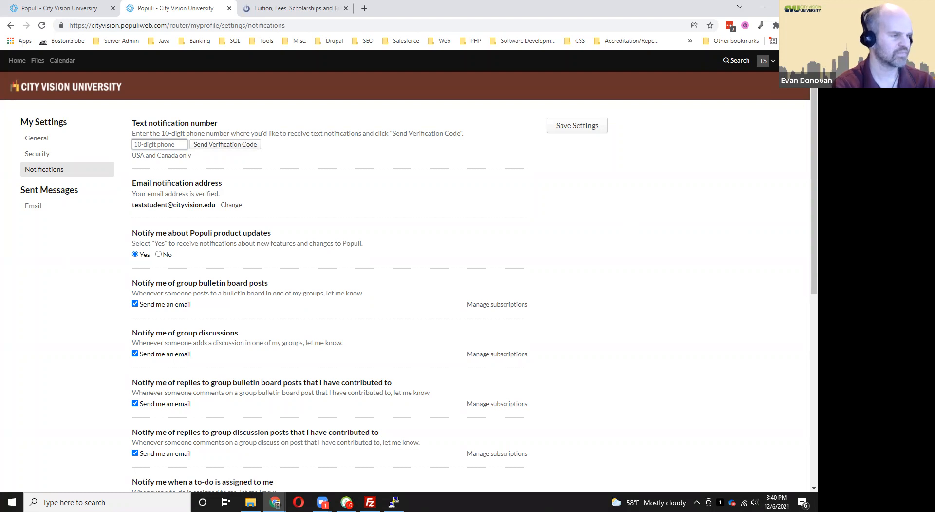
{"action": "mouse_move", "coordinate": [334, 436]}
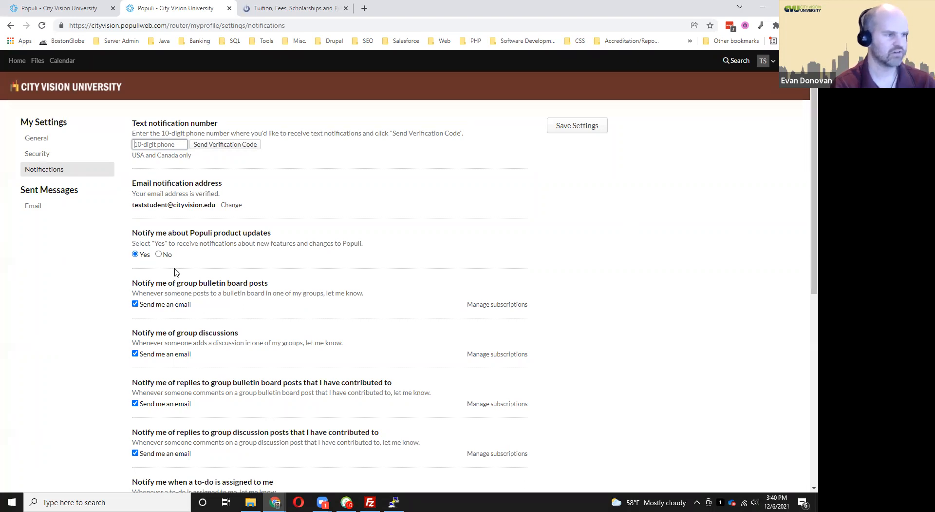
{"action": "mouse_move", "coordinate": [676, 277]}
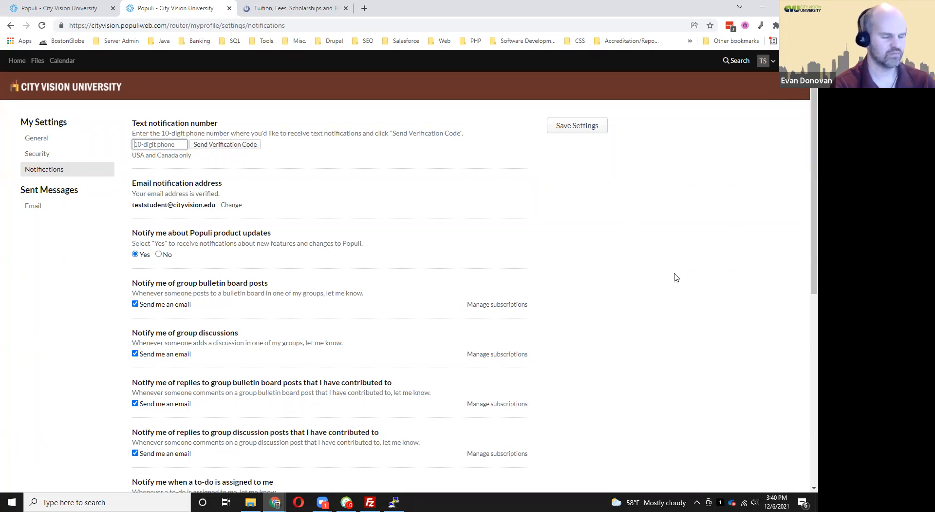
{"action": "mouse_move", "coordinate": [643, 302]}
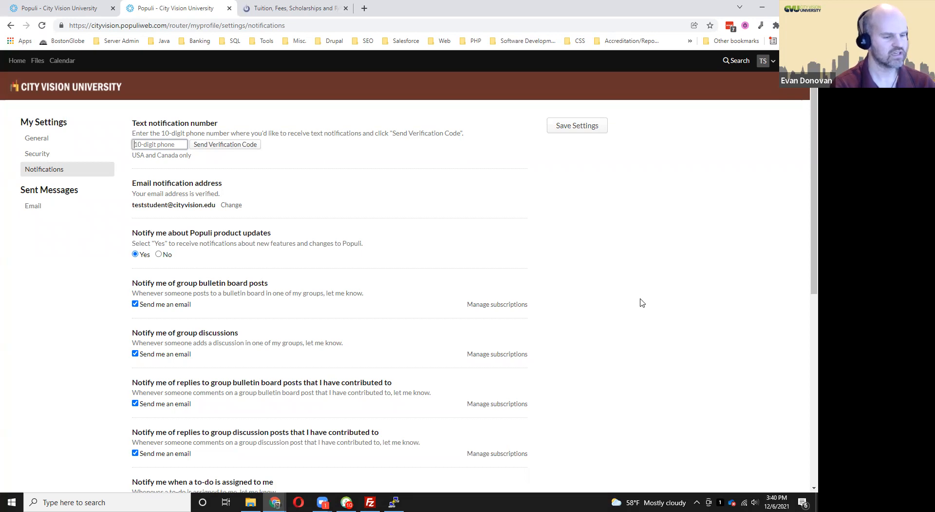
{"action": "mouse_move", "coordinate": [620, 286]}
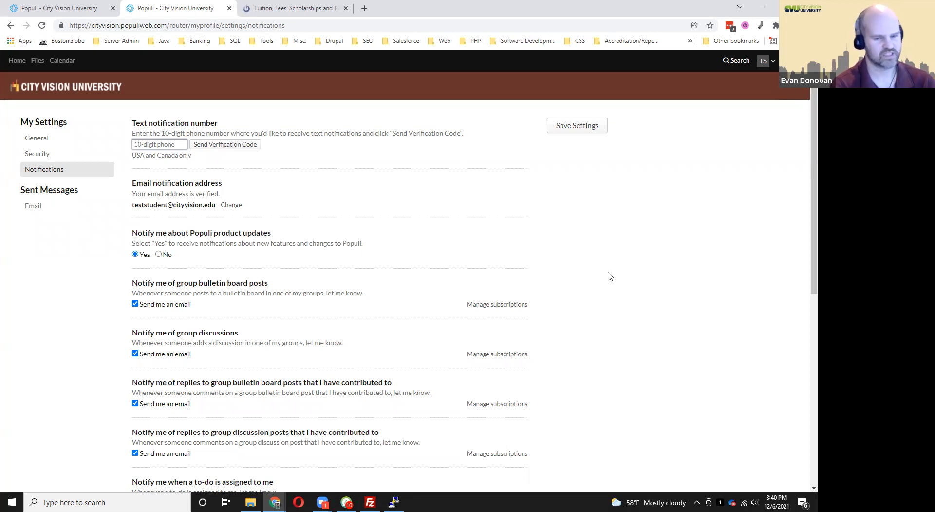
{"action": "mouse_move", "coordinate": [596, 278]}
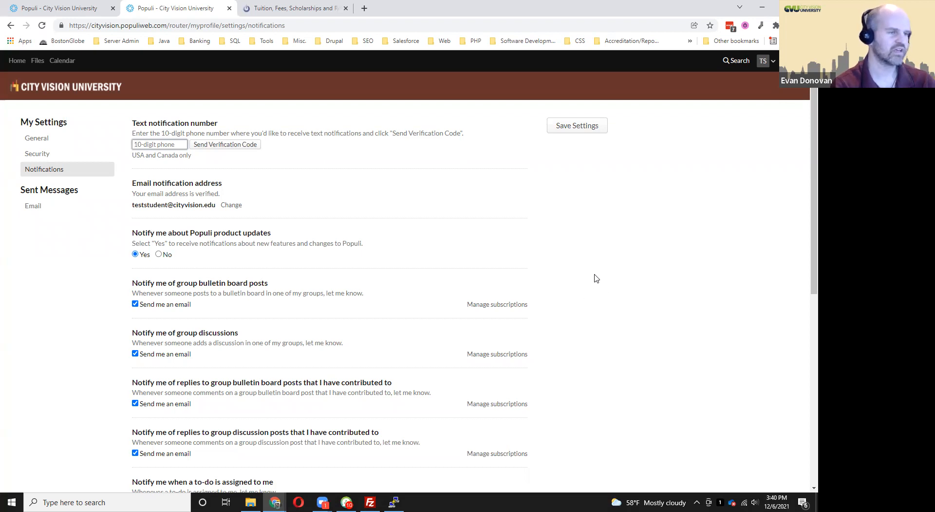
{"action": "mouse_move", "coordinate": [409, 56]}
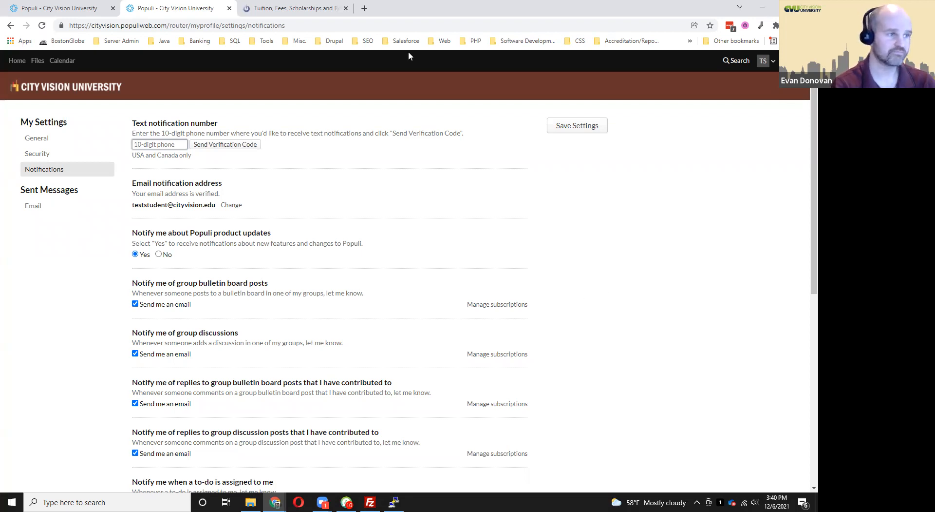